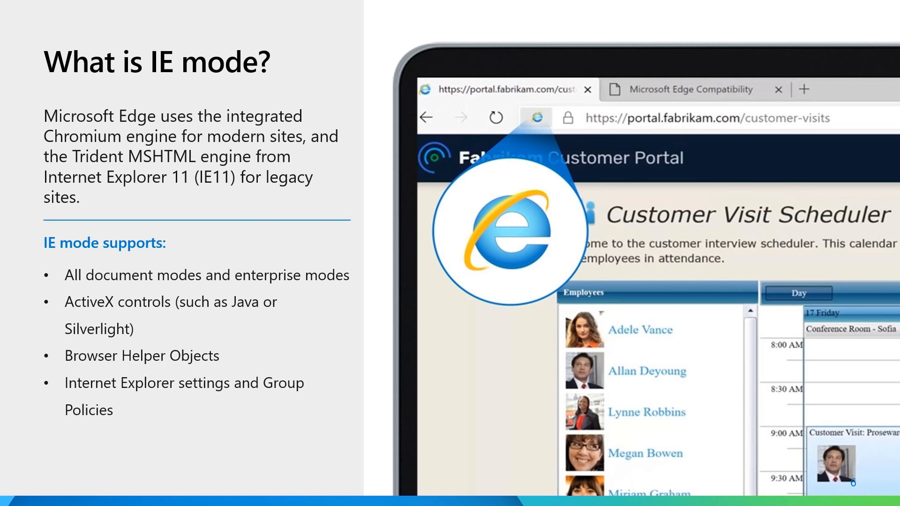
- Advance past the IE mode and policy slides to the Edge setup guide overview
key(Right)
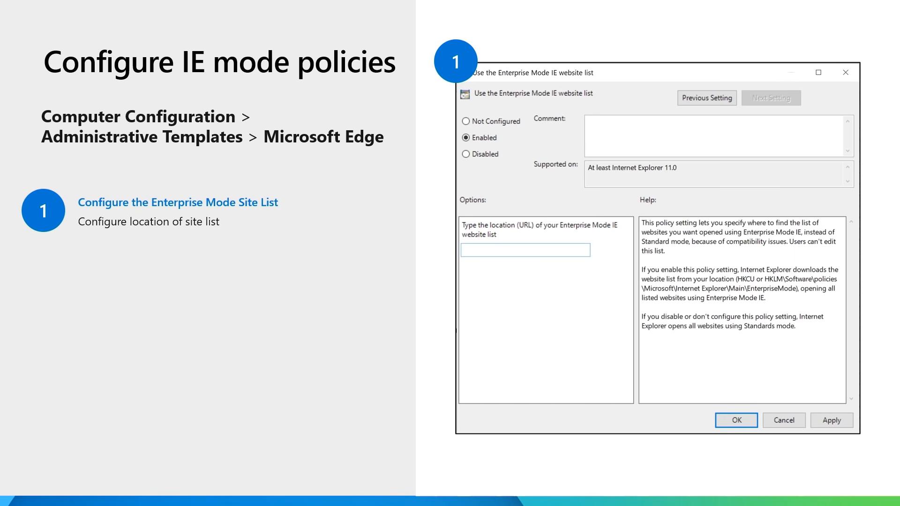
click(770, 98)
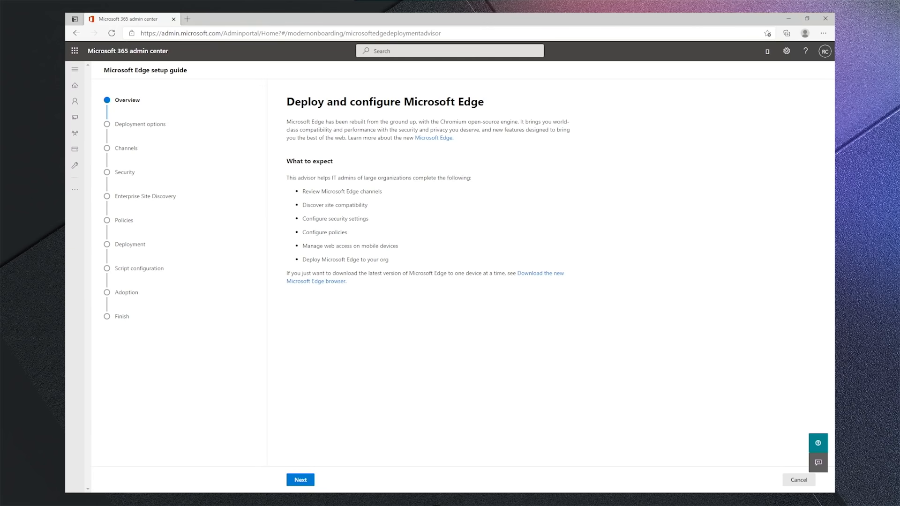
- Continue through Deployment options, Channels and Security steps to reach enterprise site discovery
click(300, 479)
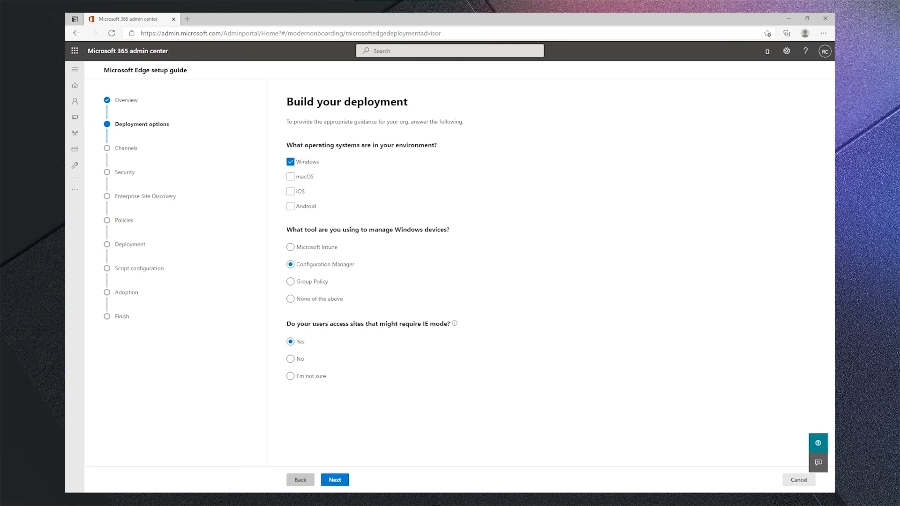
click(335, 478)
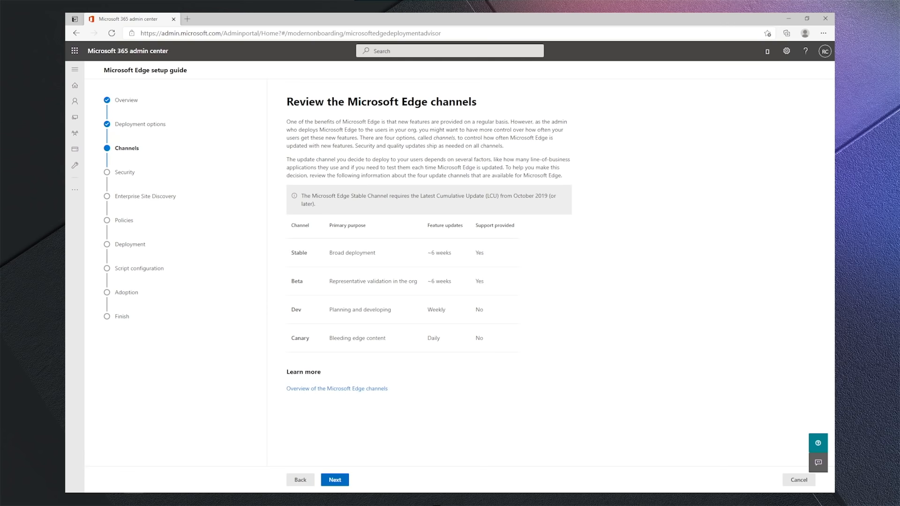
click(334, 479)
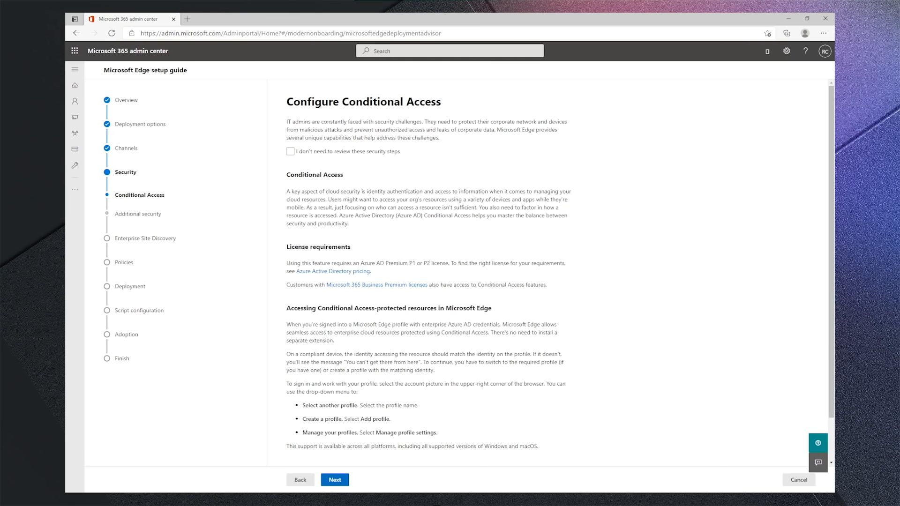
click(334, 480)
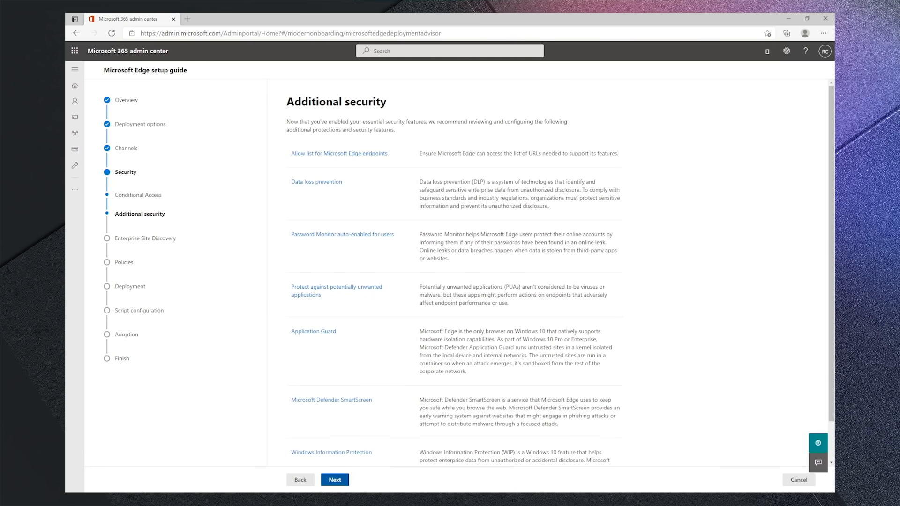
click(334, 480)
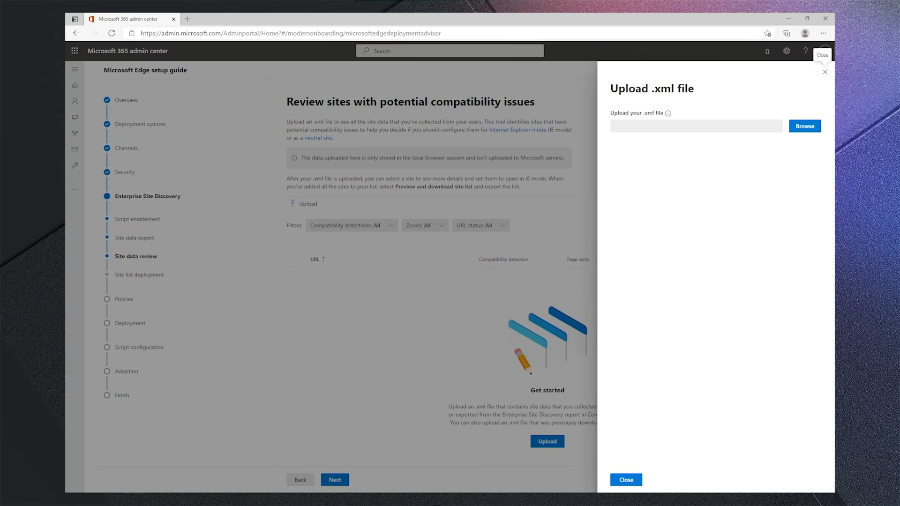
- Upload sitediscovery.xml, then open the ActiveX-flagged portal.fabrikam.com customer-visits site in a new tab
click(804, 126)
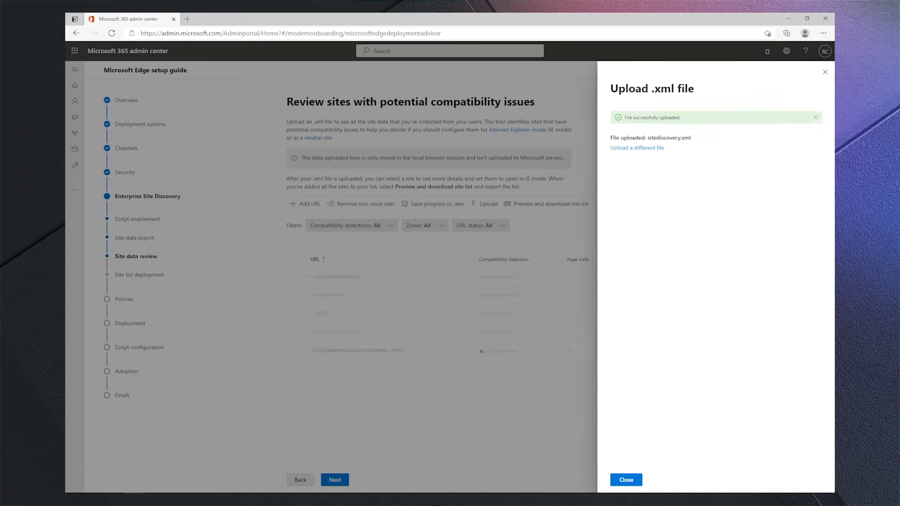
click(624, 480)
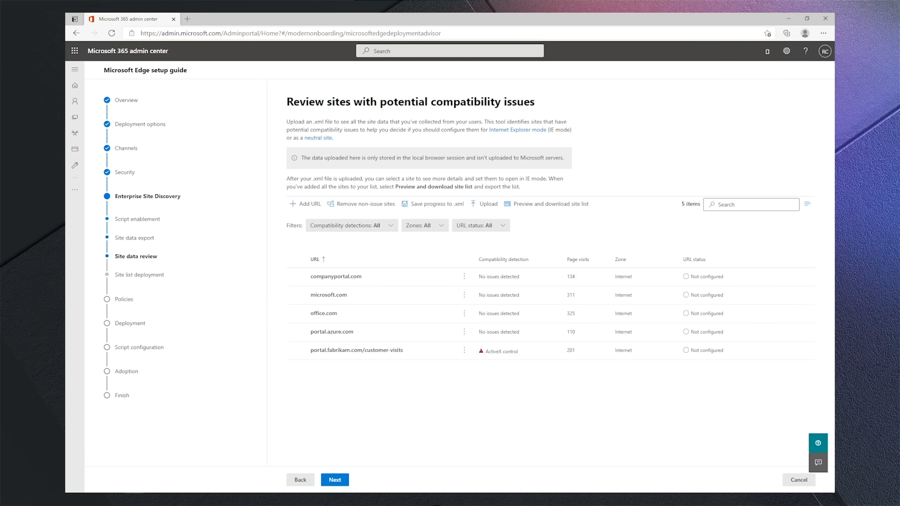
click(294, 350)
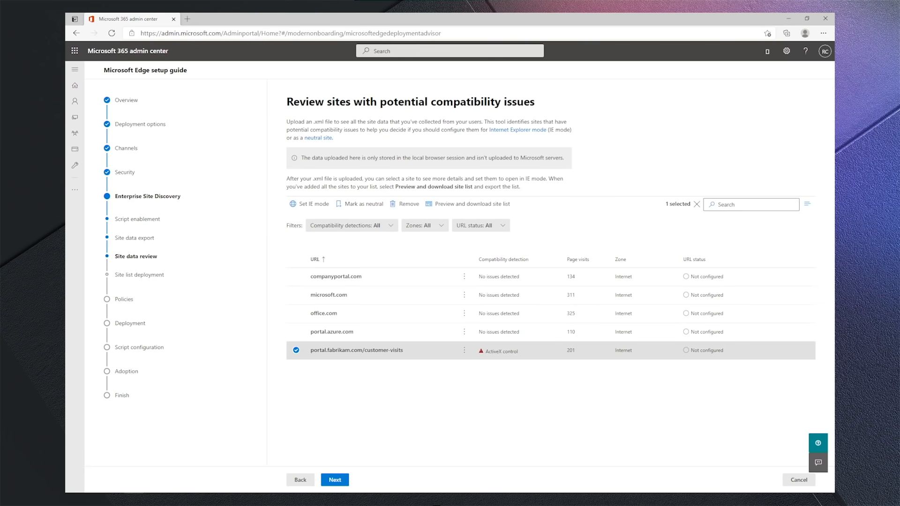
click(356, 350)
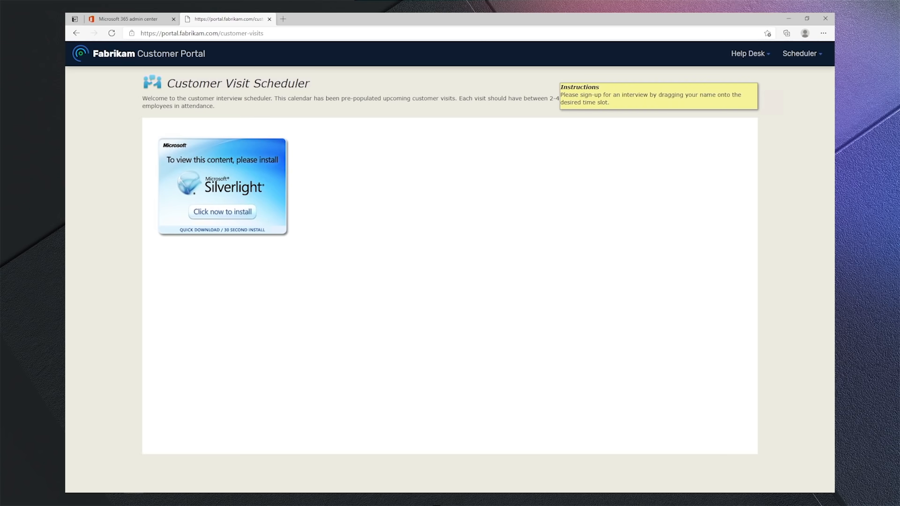
- Check Edge's More tools menu, then bring up the admin center's details for the fabrikam site
click(823, 33)
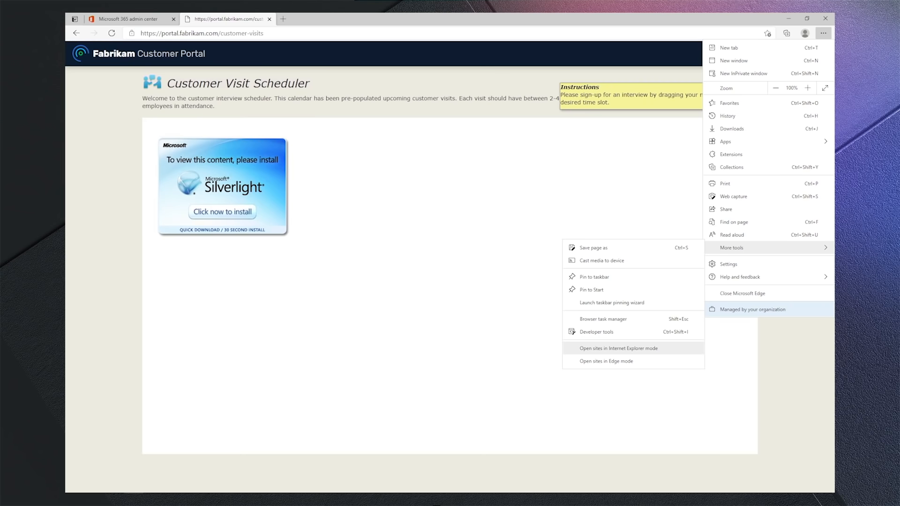
click(619, 348)
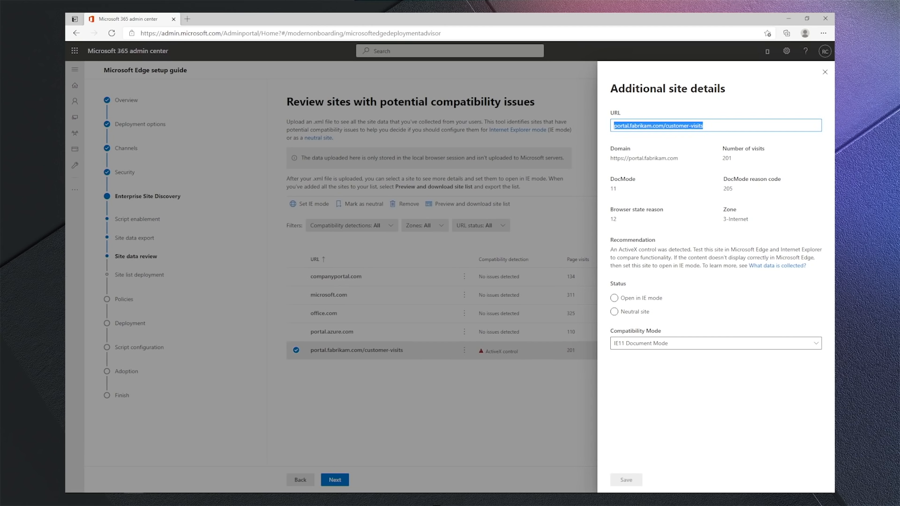
- Set the fabrikam customer-visits site to Open in IE mode and save it
click(613, 298)
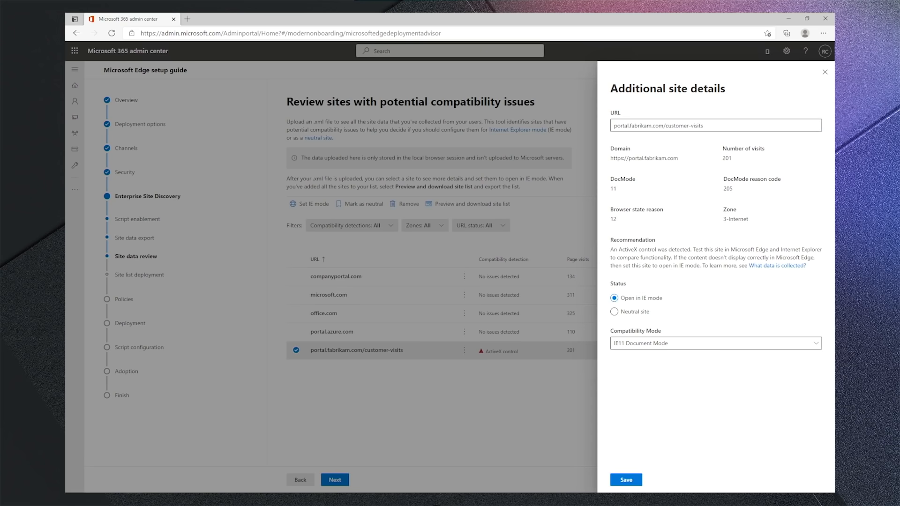
click(625, 479)
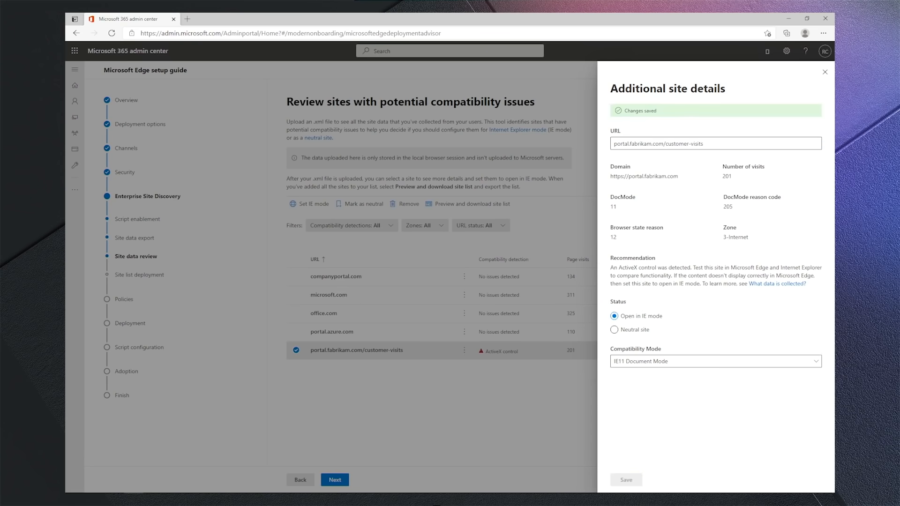
click(824, 72)
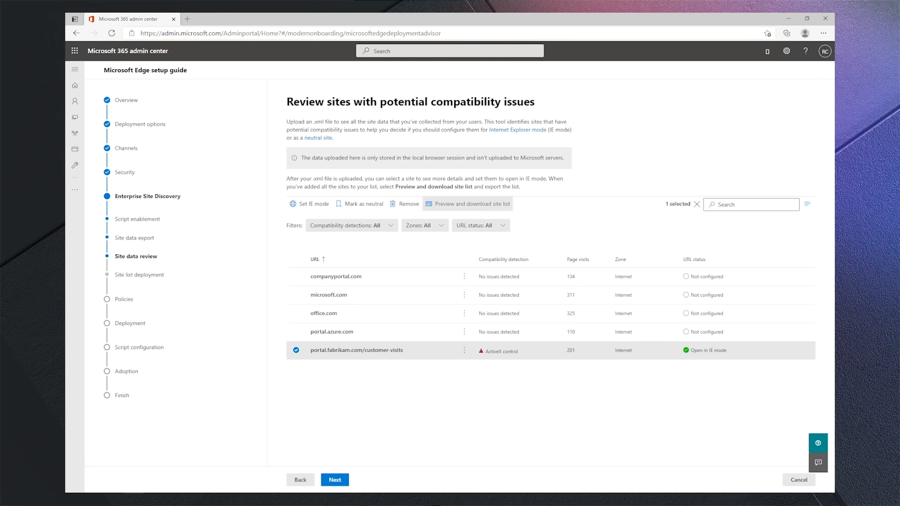
- Preview the configured site list and download SiteList.xml
click(470, 203)
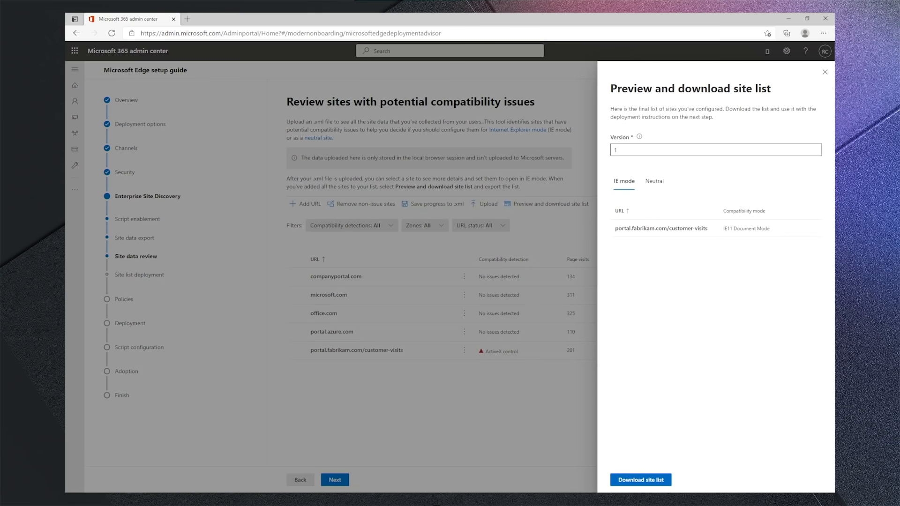
click(639, 480)
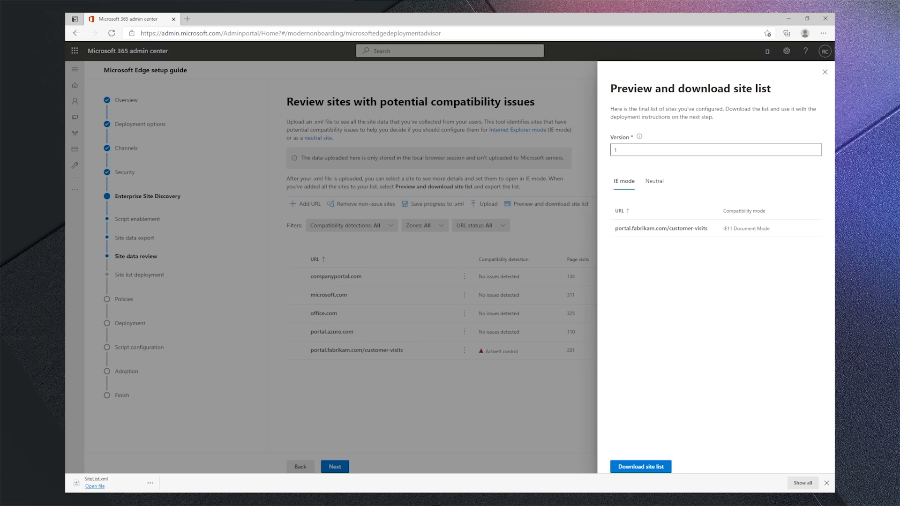
click(187, 19)
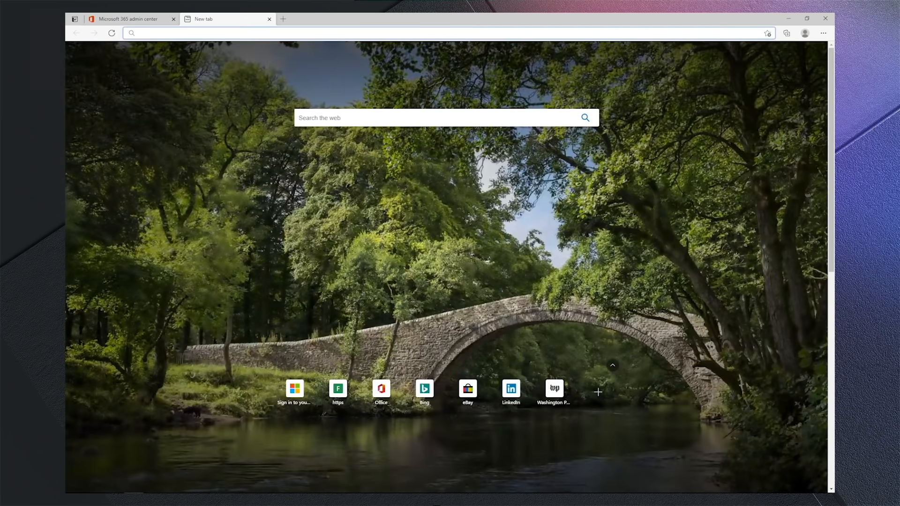
- Go to edge://compat/enterprise and force the Enterprise Mode Site List to update
text(edge://version)
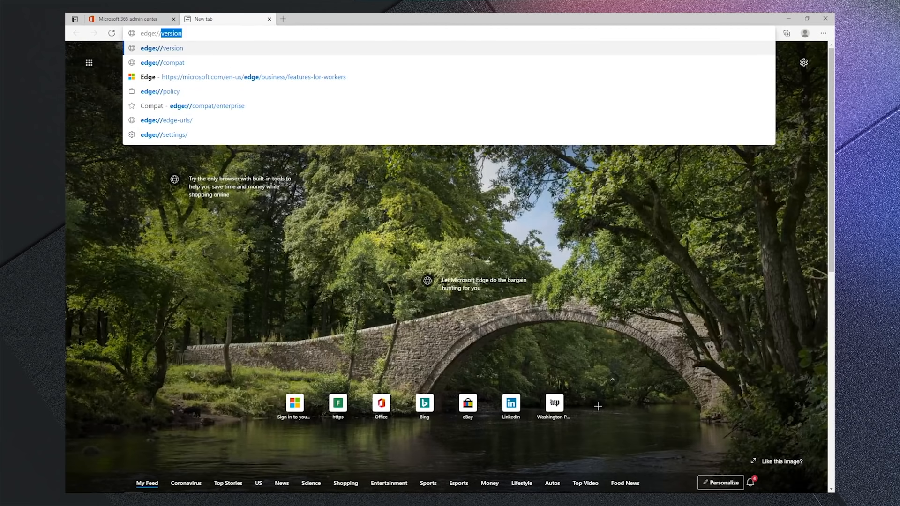
click(207, 106)
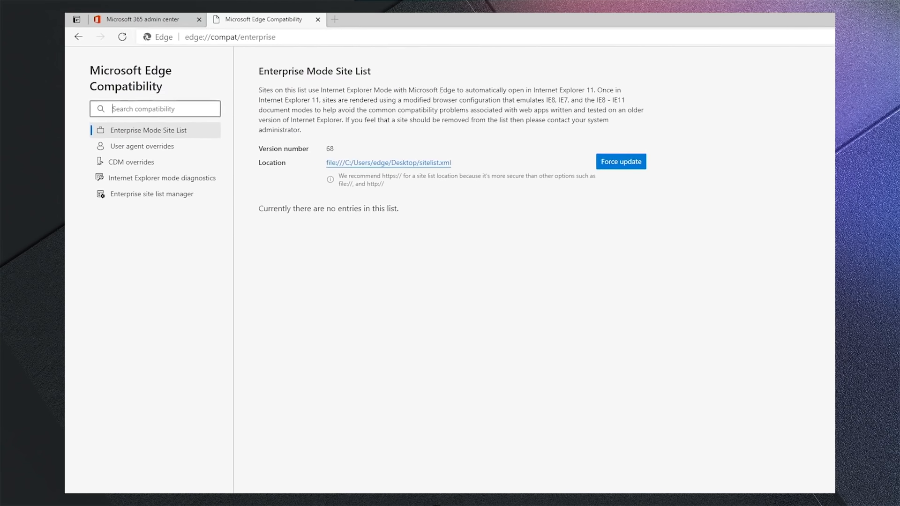
click(620, 161)
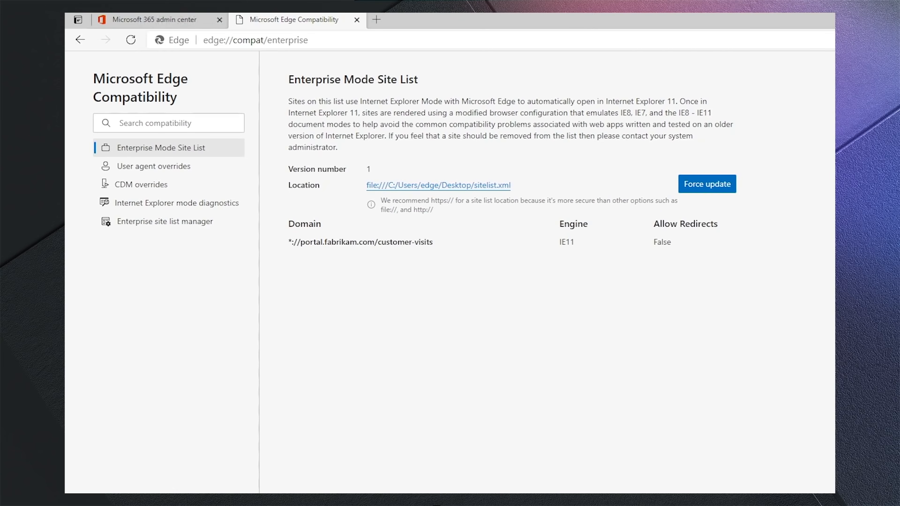
- Visit portal.fabrikam.com/customer-visits in a new tab to verify it loads with the IE11 engine
click(376, 19)
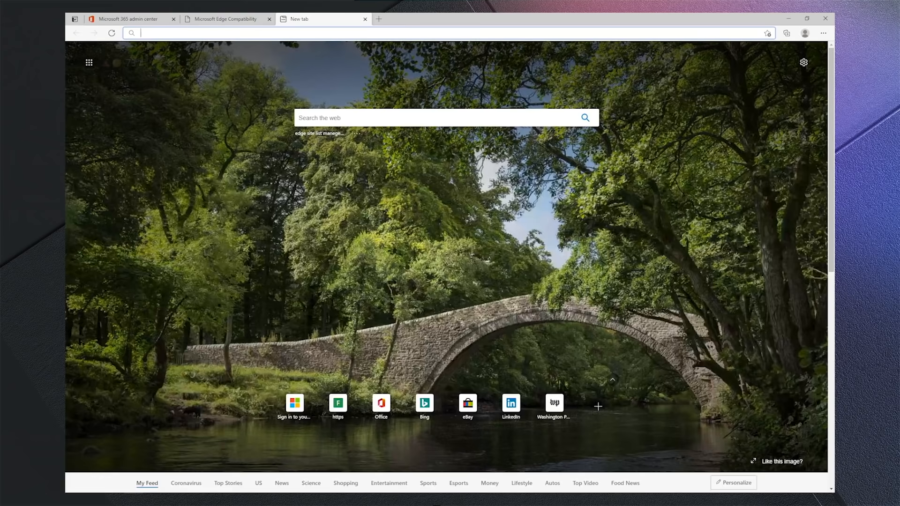
text(portal.fabrikam.com/customer-visits)
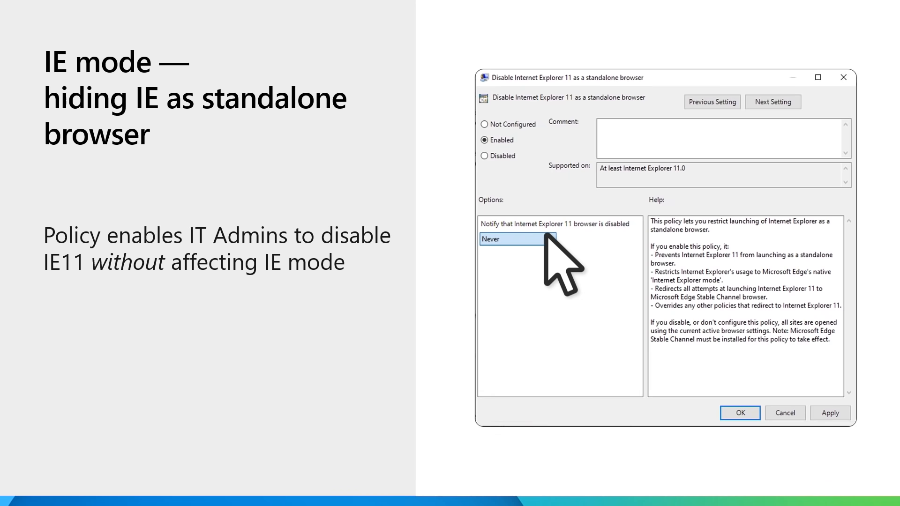
click(511, 239)
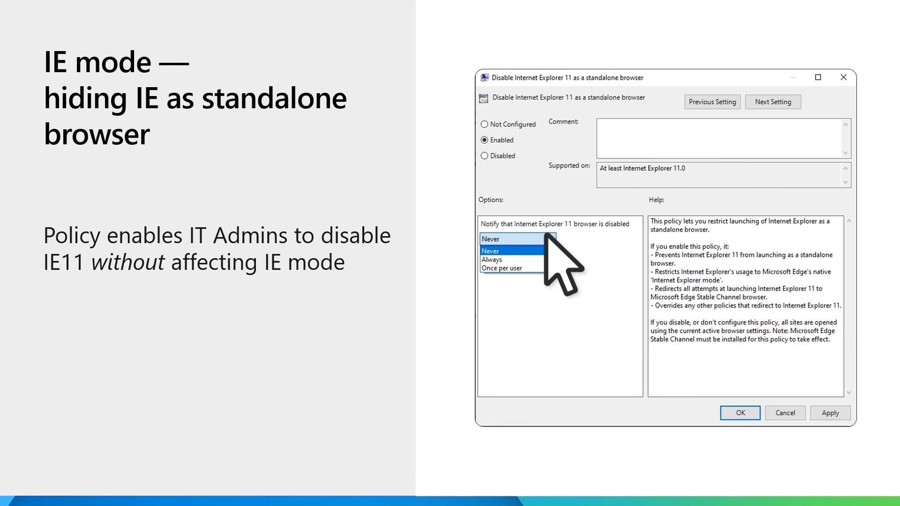